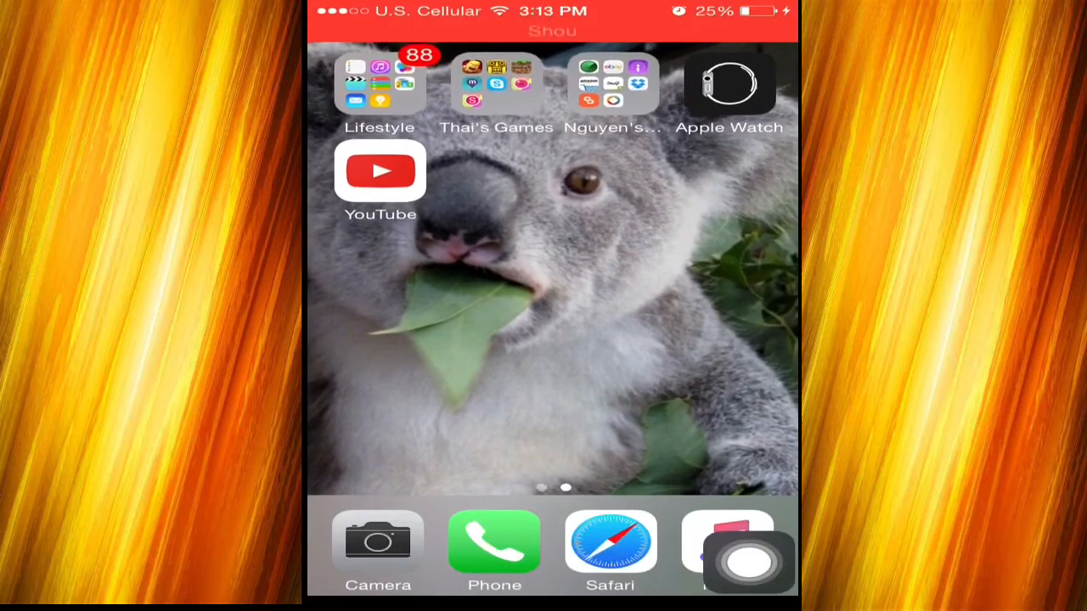
Launch Safari from the dock and go to vshare.com.
{"action": "left_click", "coordinate": [610, 542]}
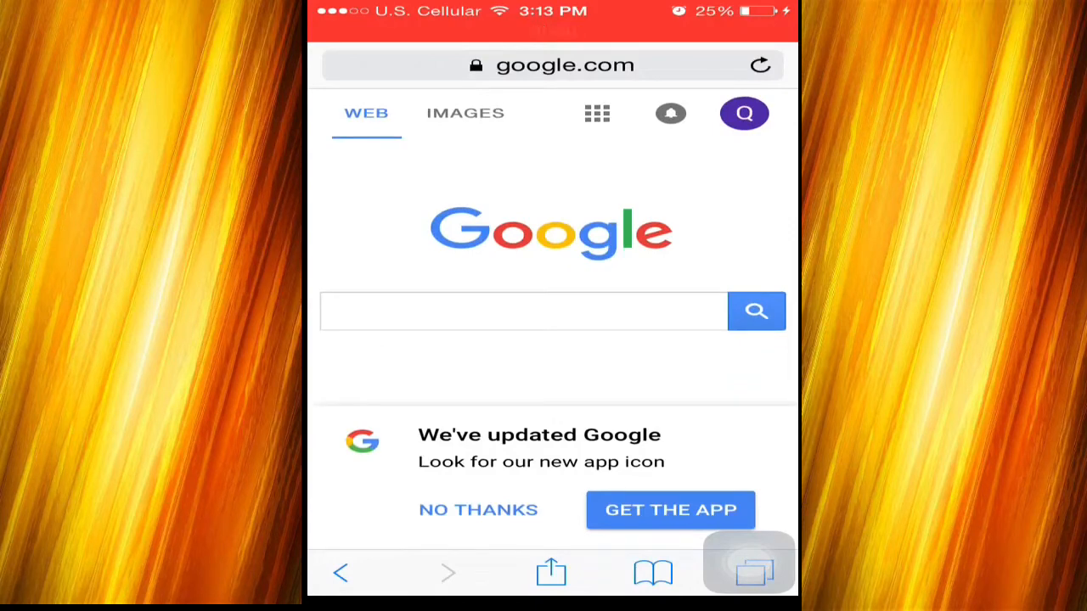
{"action": "left_click", "coordinate": [565, 65]}
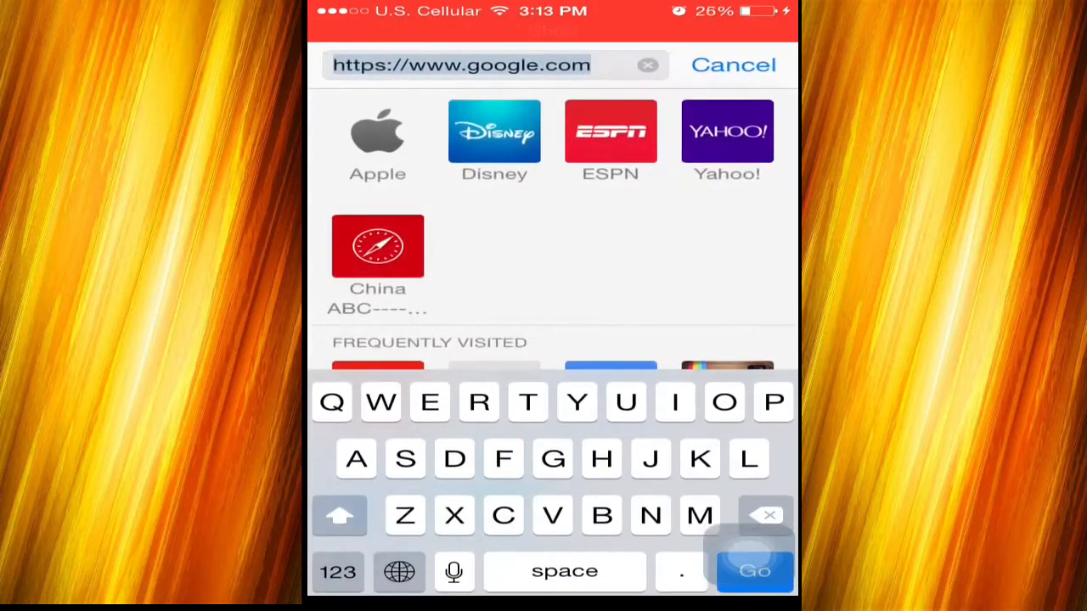
{"action": "type", "text": "vshare.com"}
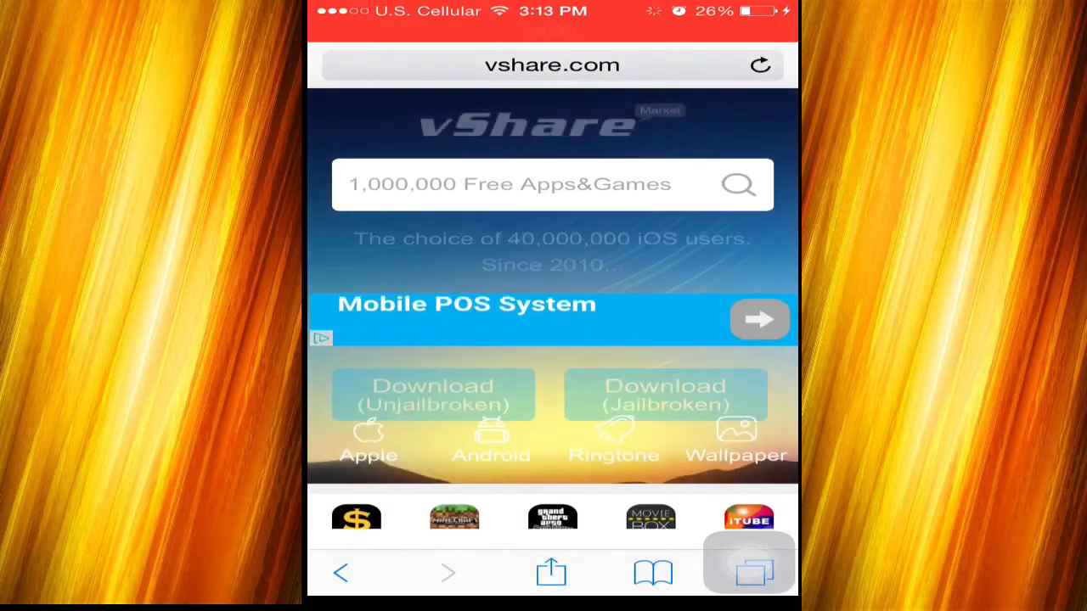
Search vShare for 'Ps Touch', listing Adobe Photoshop Touch as the top free result.
{"action": "left_click", "coordinate": [552, 184]}
{"action": "type", "text": "Ps"}
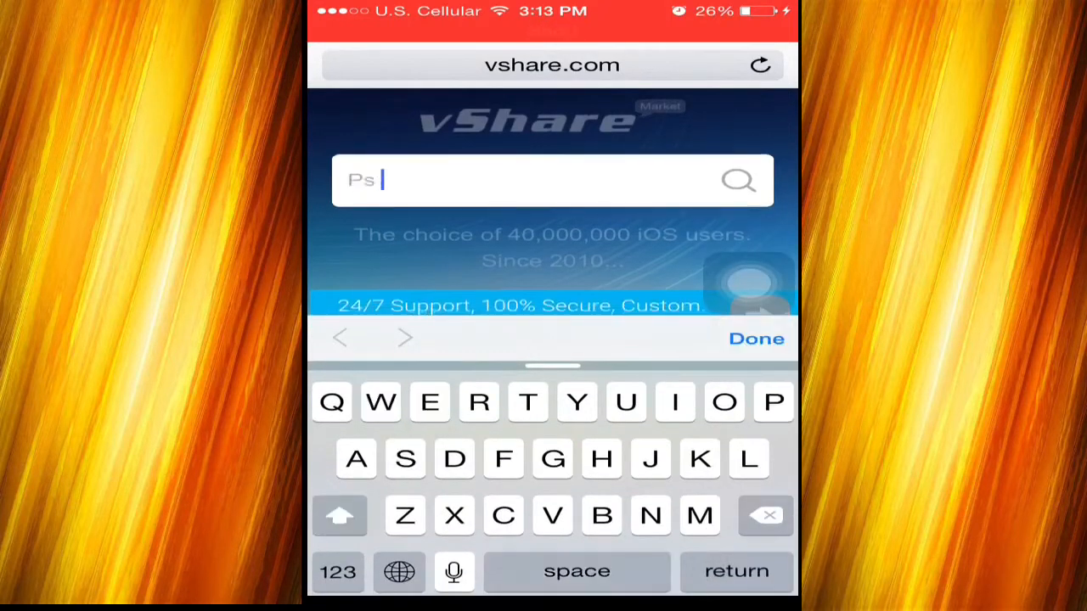
{"action": "type", "text": "Touch"}
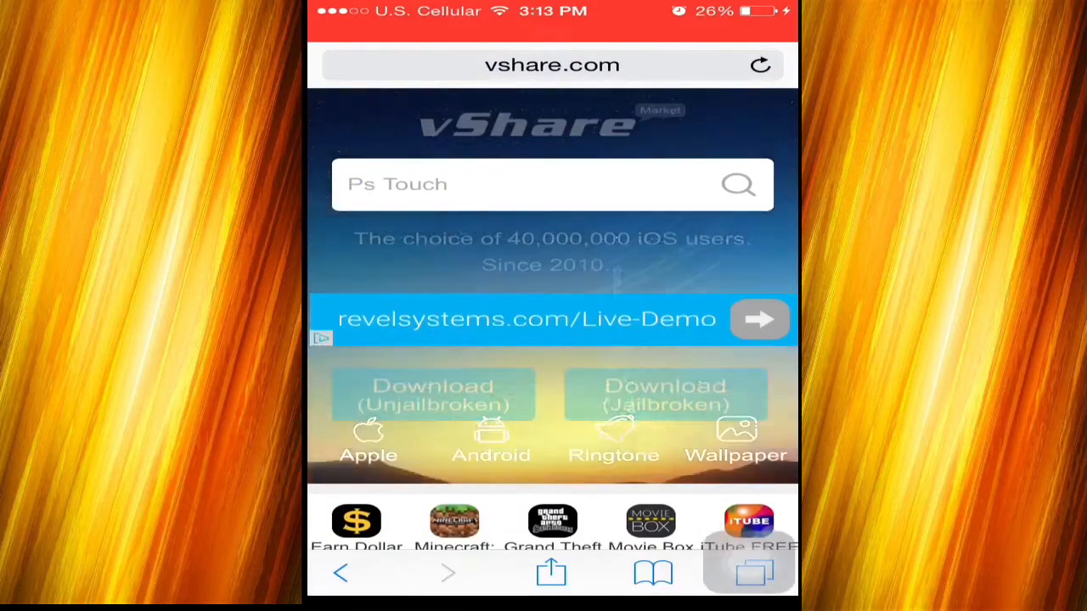
{"action": "scroll", "scroll_direction": "down", "scroll_amount": 3}
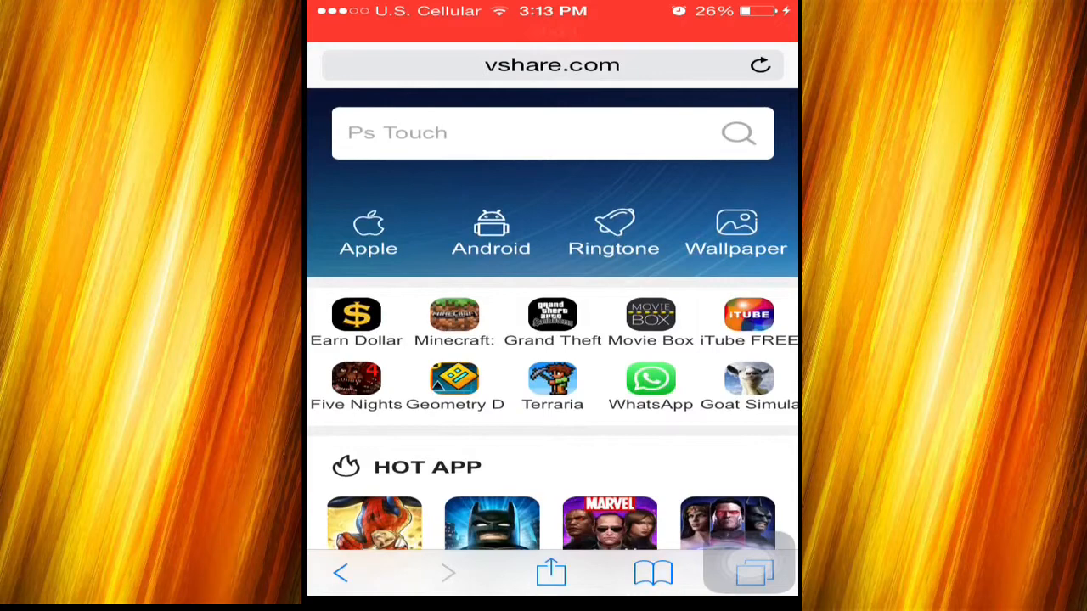
{"action": "left_click", "coordinate": [552, 132]}
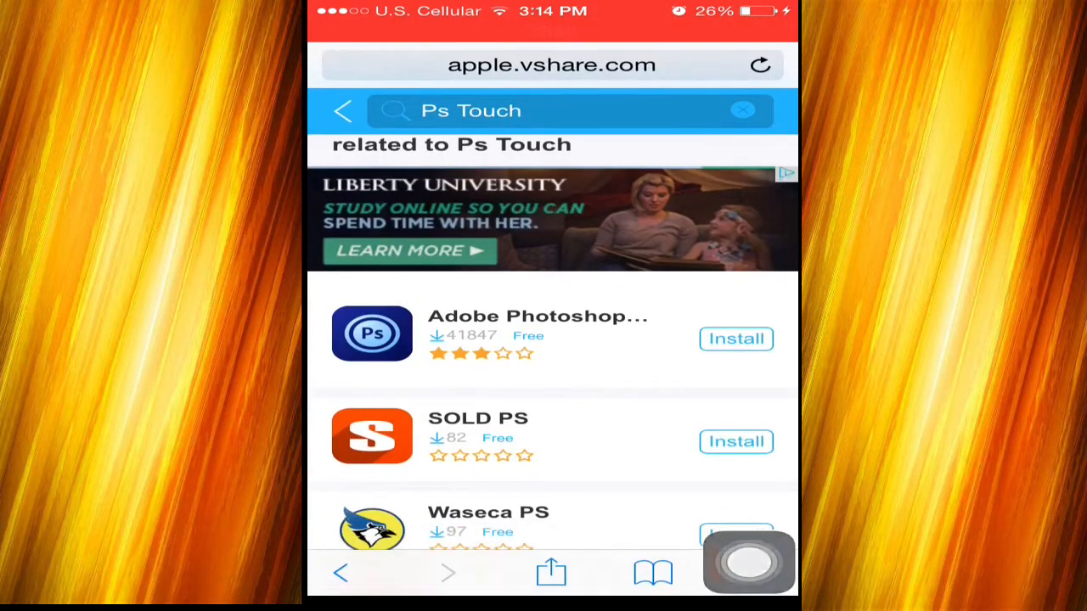
Request the Photoshop install, choose vShare (Unjailbroken) and approve installing vShare.
{"action": "left_click", "coordinate": [735, 339]}
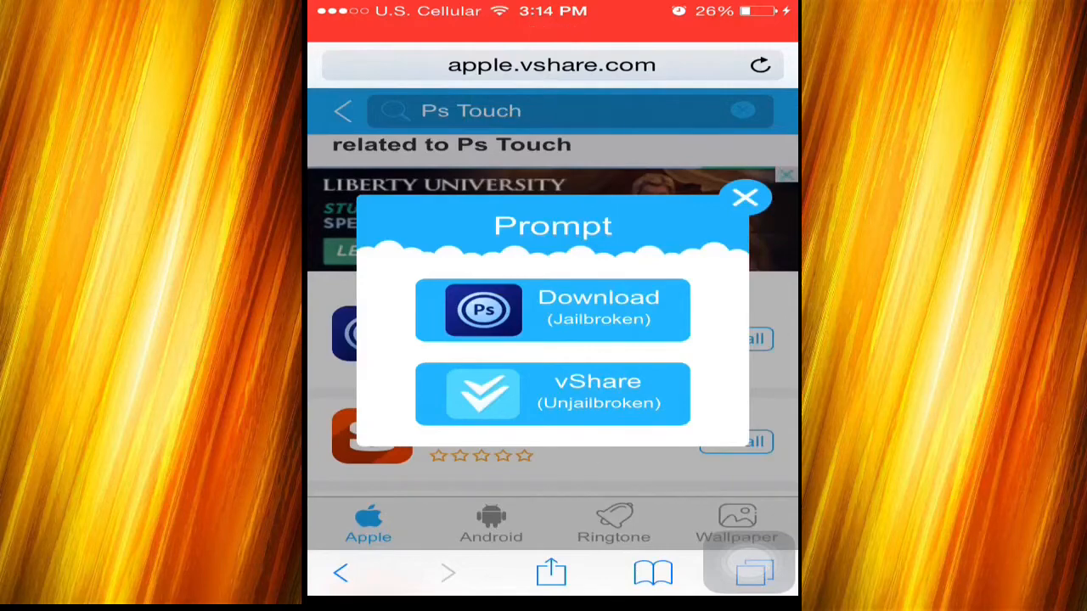
{"action": "left_click", "coordinate": [552, 393]}
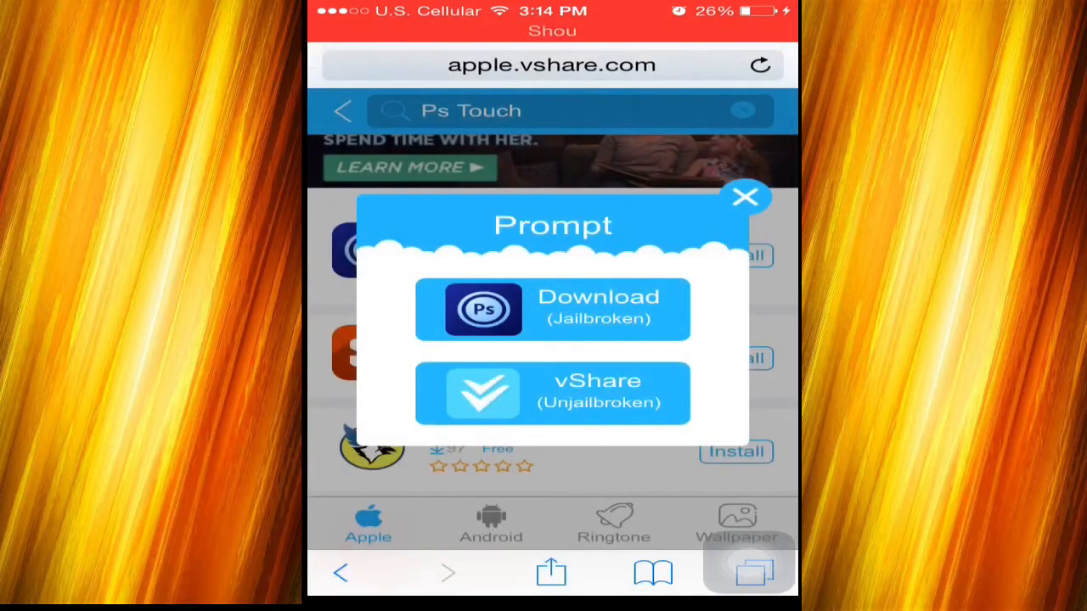
{"action": "left_click", "coordinate": [552, 393]}
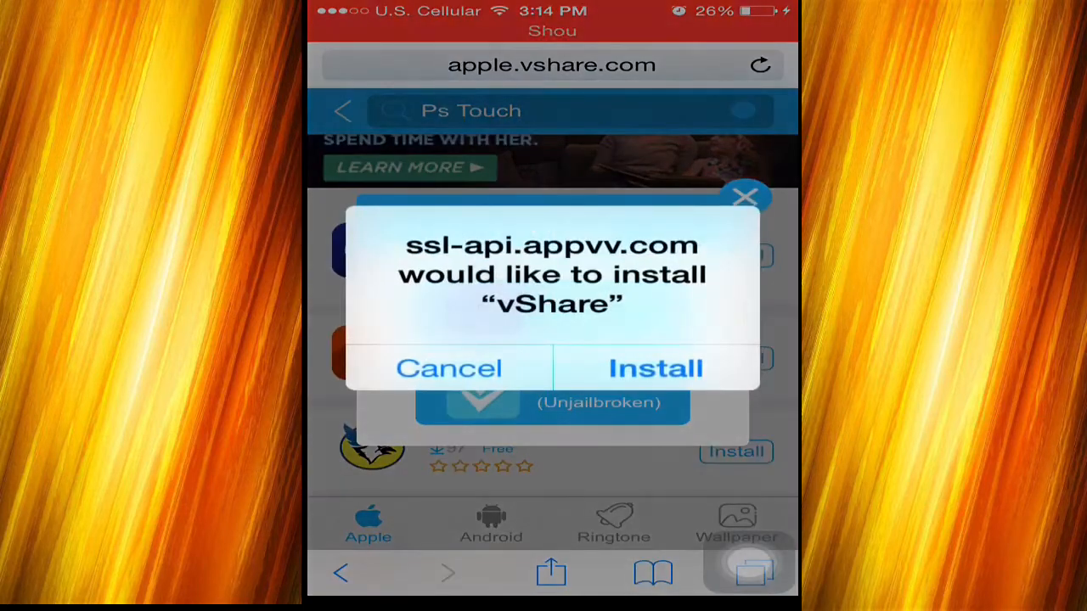
{"action": "left_click", "coordinate": [655, 368]}
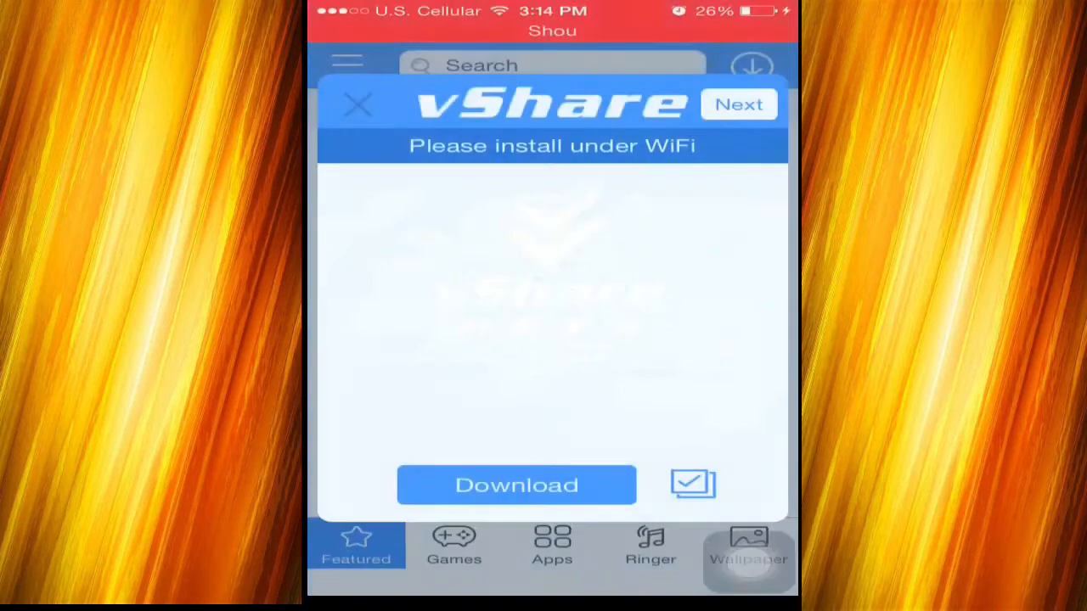
Dismiss the WiFi notice and search the vShare app for 'Ps Touch' to start its download.
{"action": "left_click", "coordinate": [358, 104]}
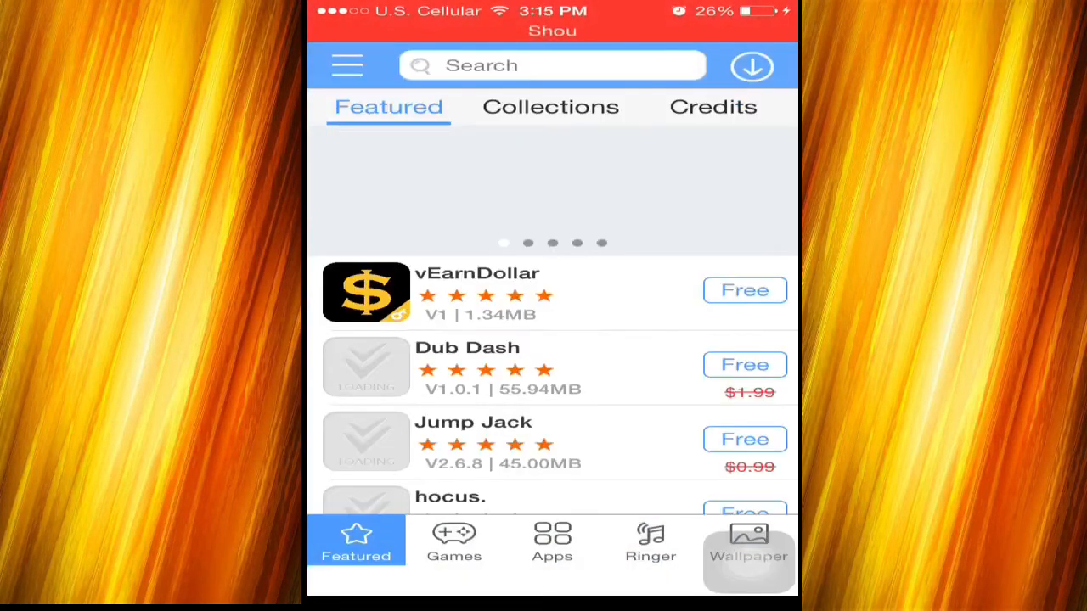
{"action": "left_click", "coordinate": [552, 65]}
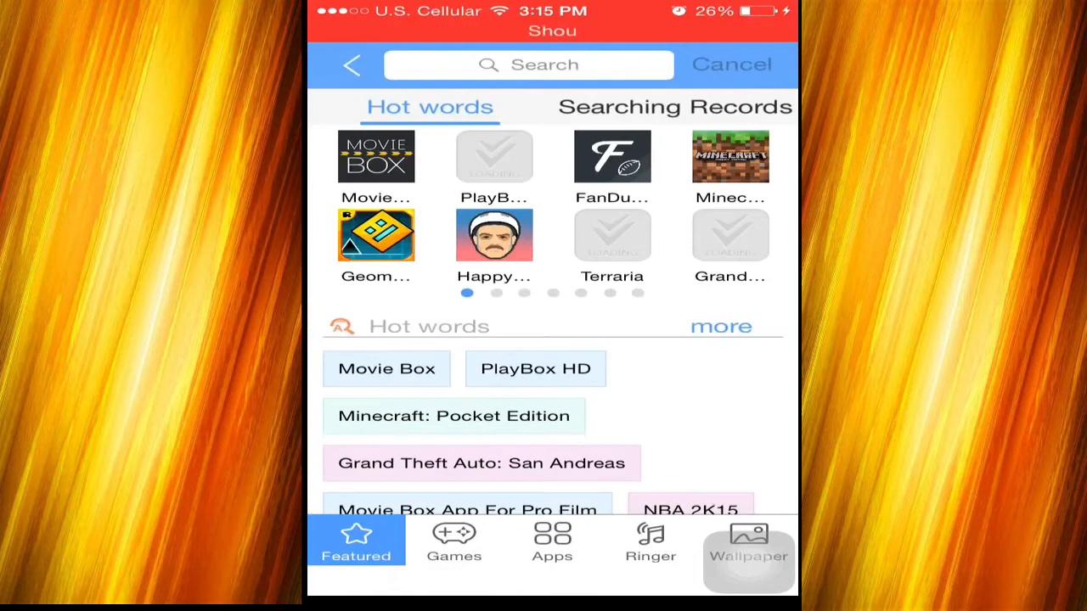
{"action": "type", "text": "Ps Touch"}
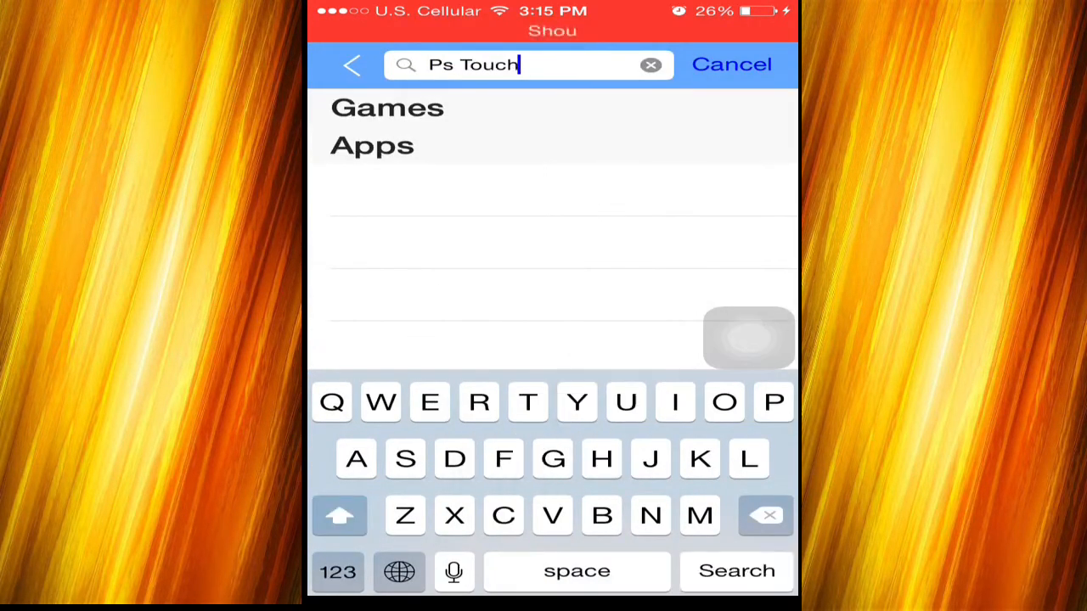
{"action": "left_click", "coordinate": [736, 571]}
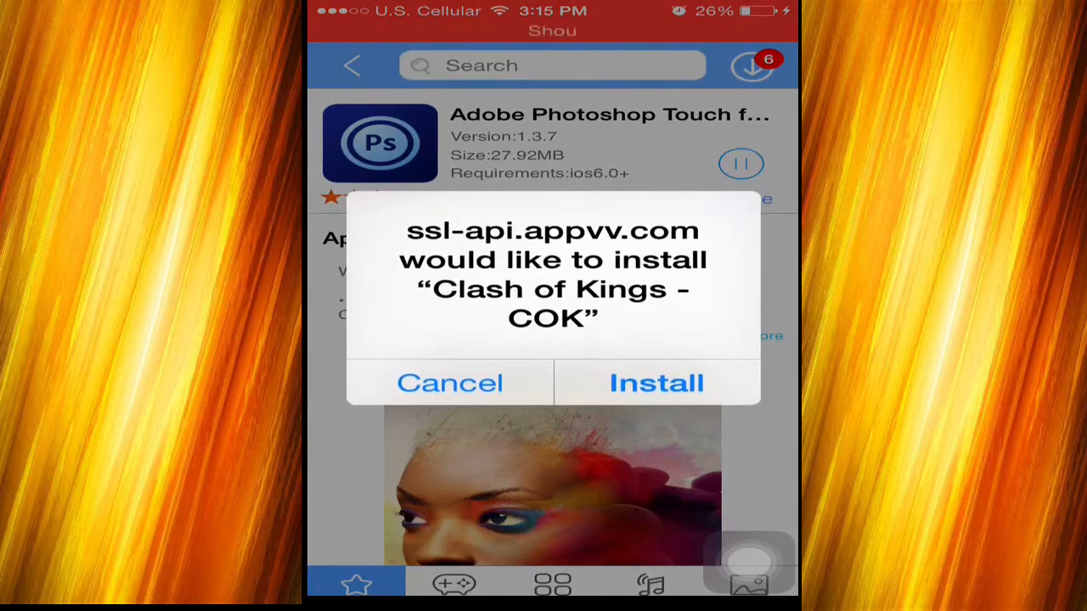
Cancel the Clash of Kings install and approve Adobe Photoshop Touch for phone.
{"action": "left_click", "coordinate": [655, 382]}
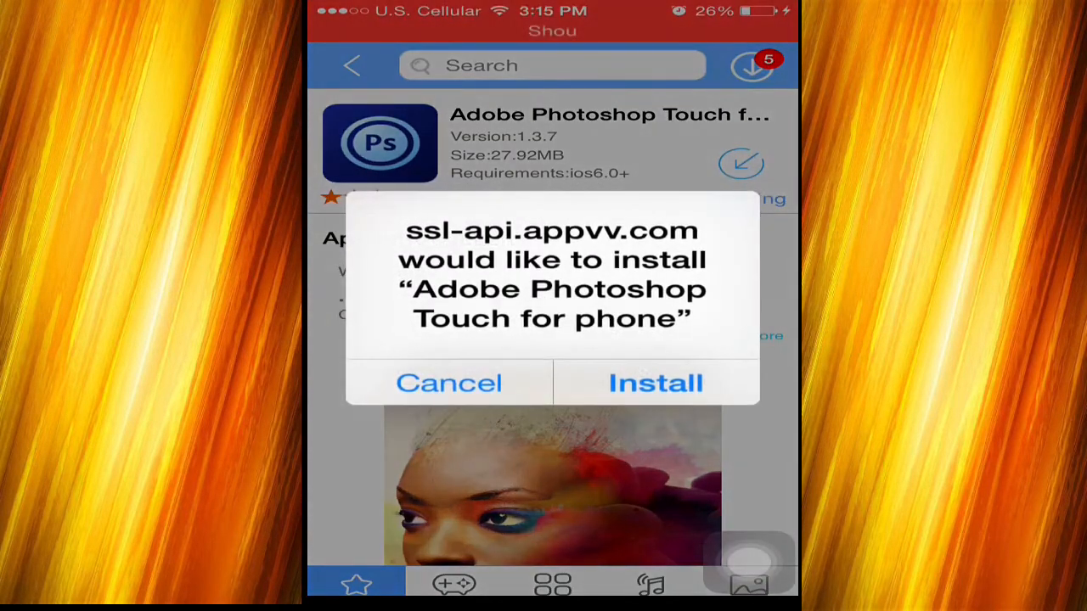
{"action": "left_click", "coordinate": [654, 382]}
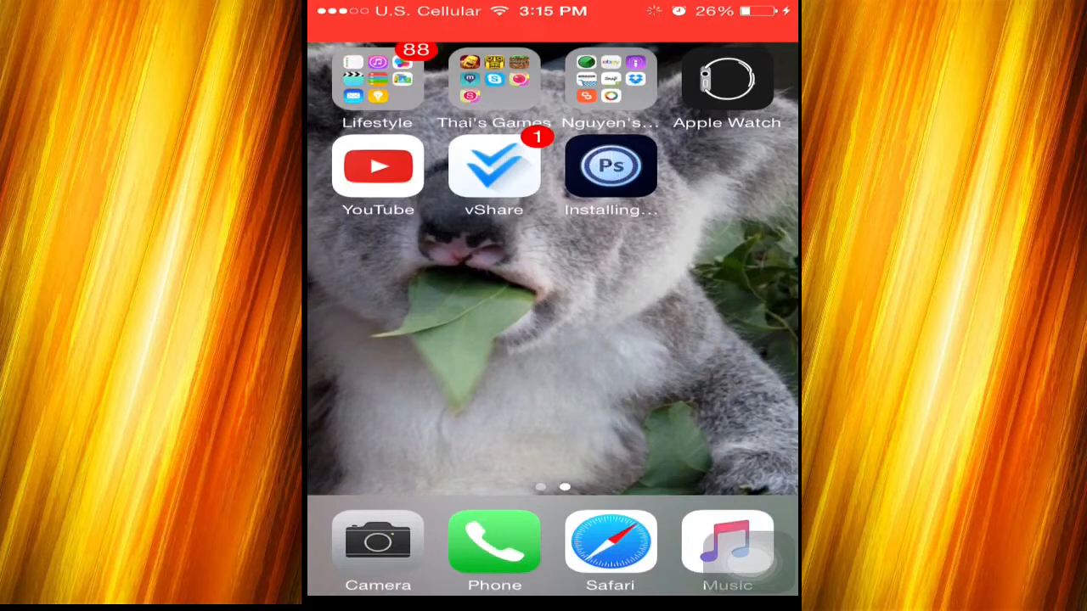
Leave Spotlight Search and launch PS Touch from the home screen to its splash.
{"action": "scroll", "scroll_direction": "down", "scroll_amount": 3}
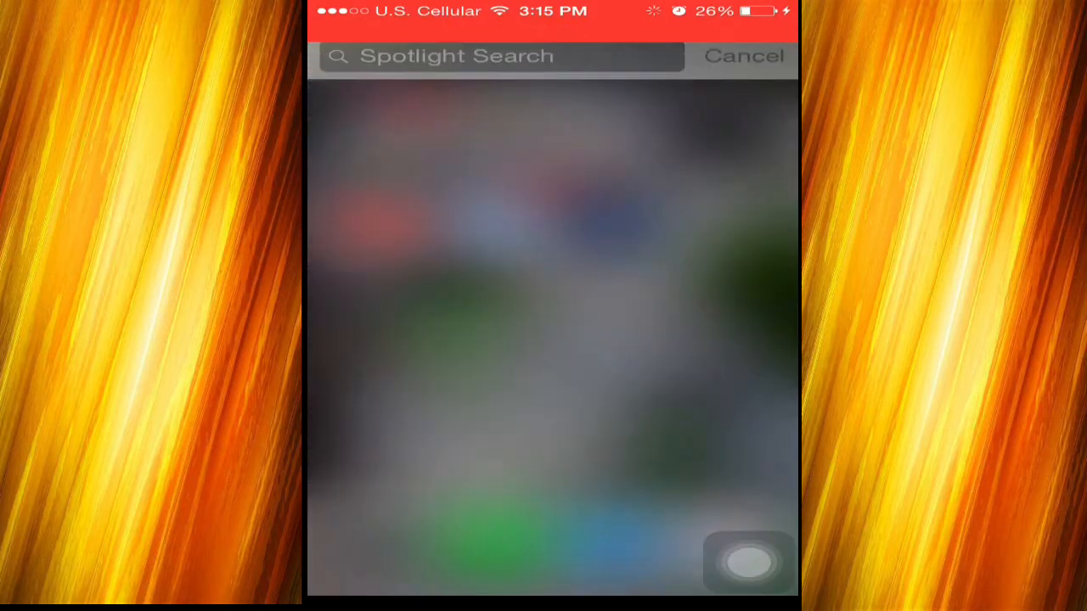
{"action": "left_click", "coordinate": [743, 56]}
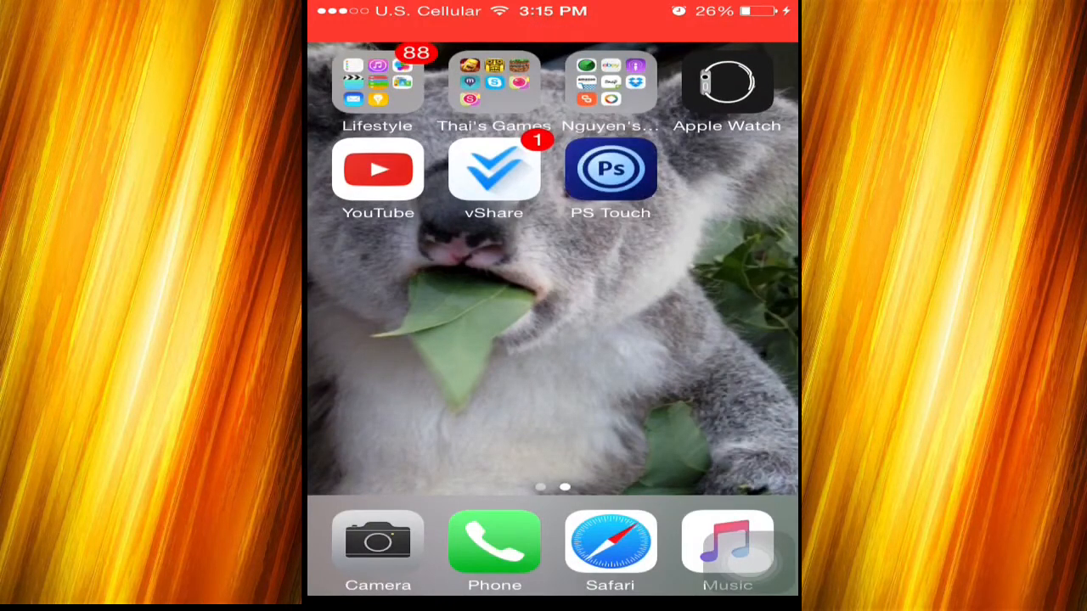
{"action": "left_click", "coordinate": [610, 168]}
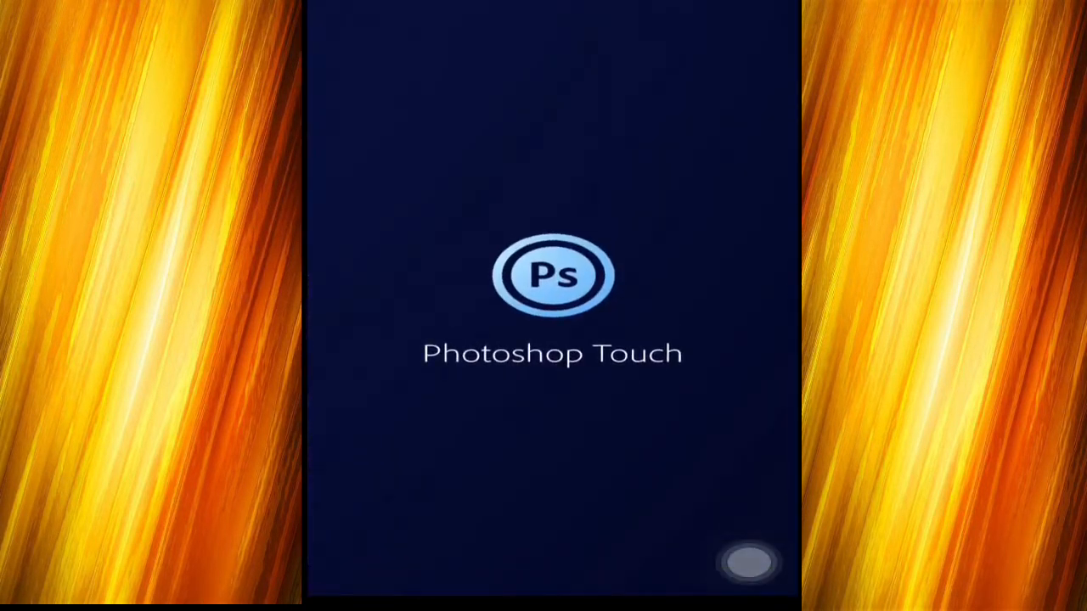